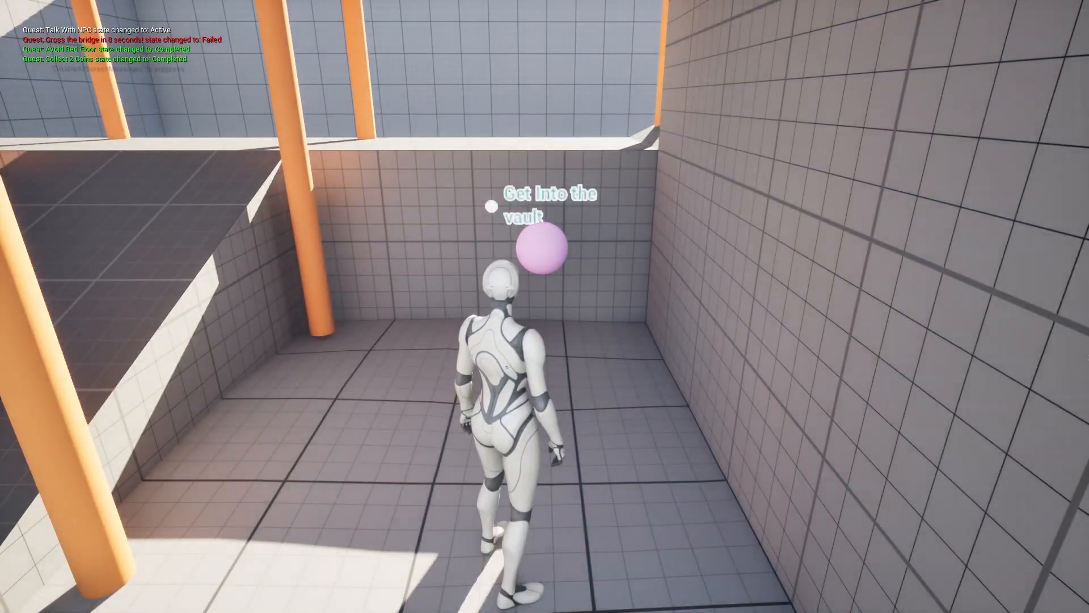
- Run the character through the demo level to the NPC, coins and vault so those quests complete
key("w")
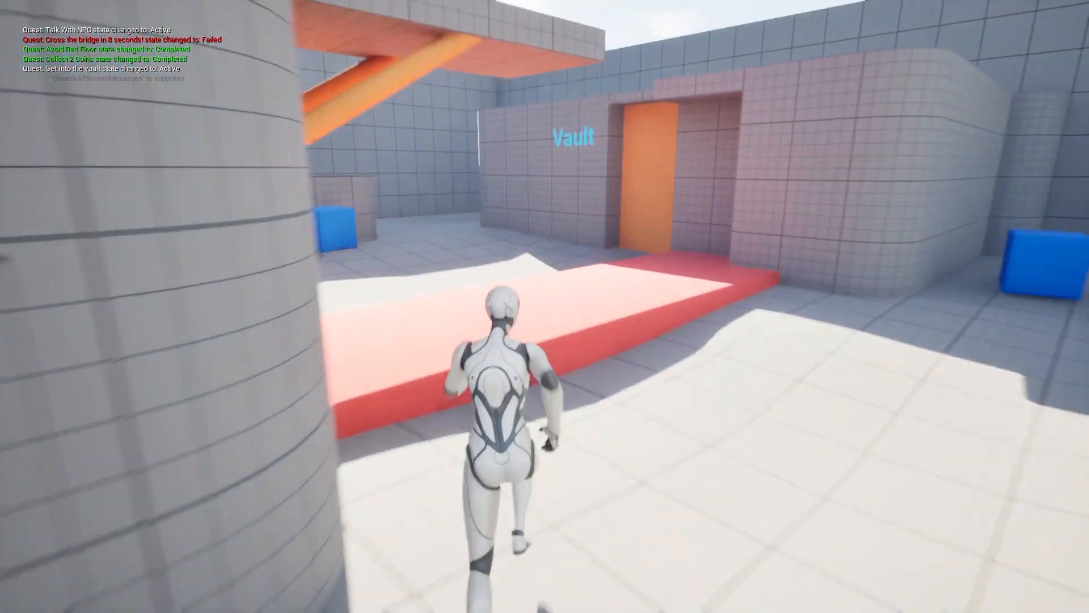
key("w")
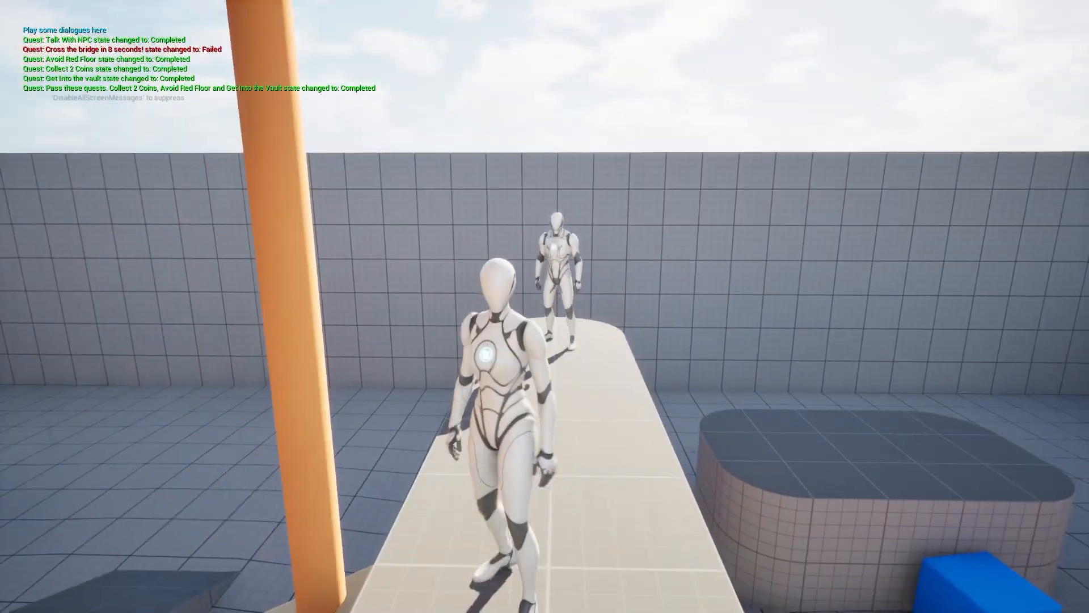
- Scroll the Quest-System repository page down through the README's Features and Installation sections
left_click(582, 603)
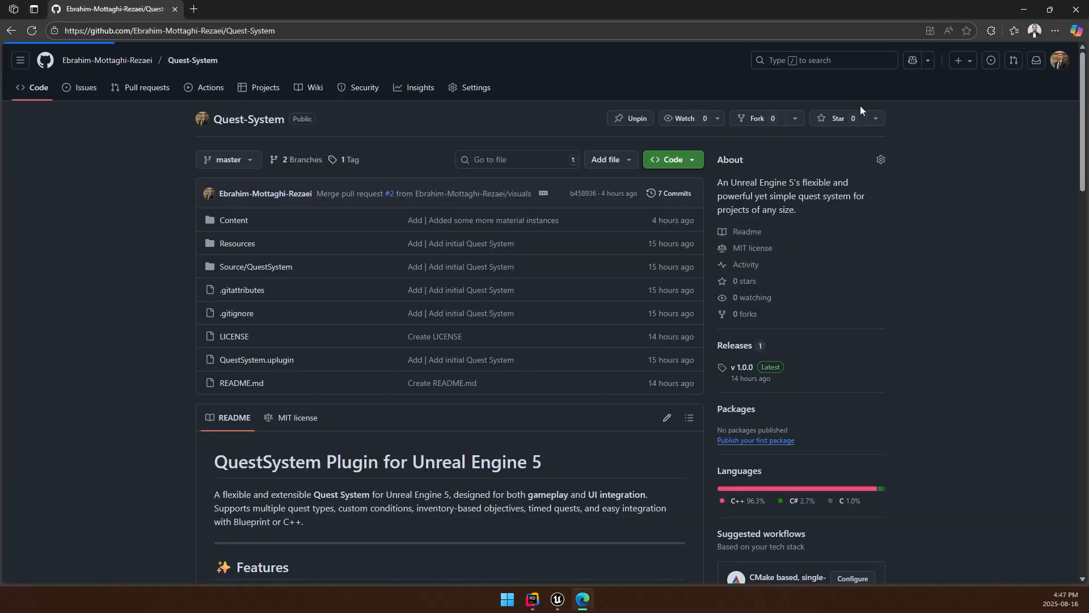
scroll("down", 3)
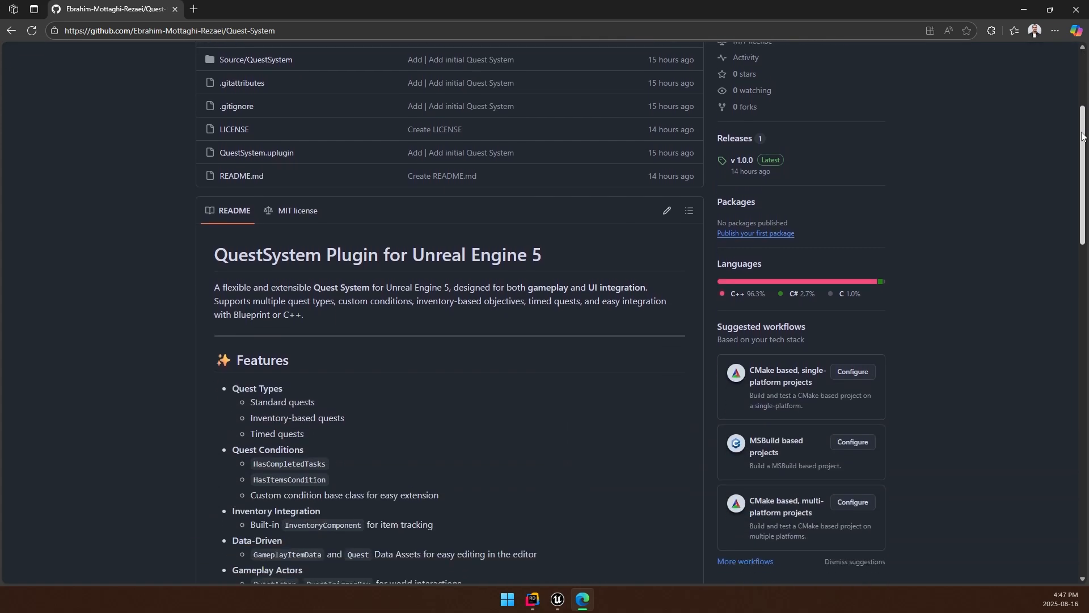
scroll("down", 3)
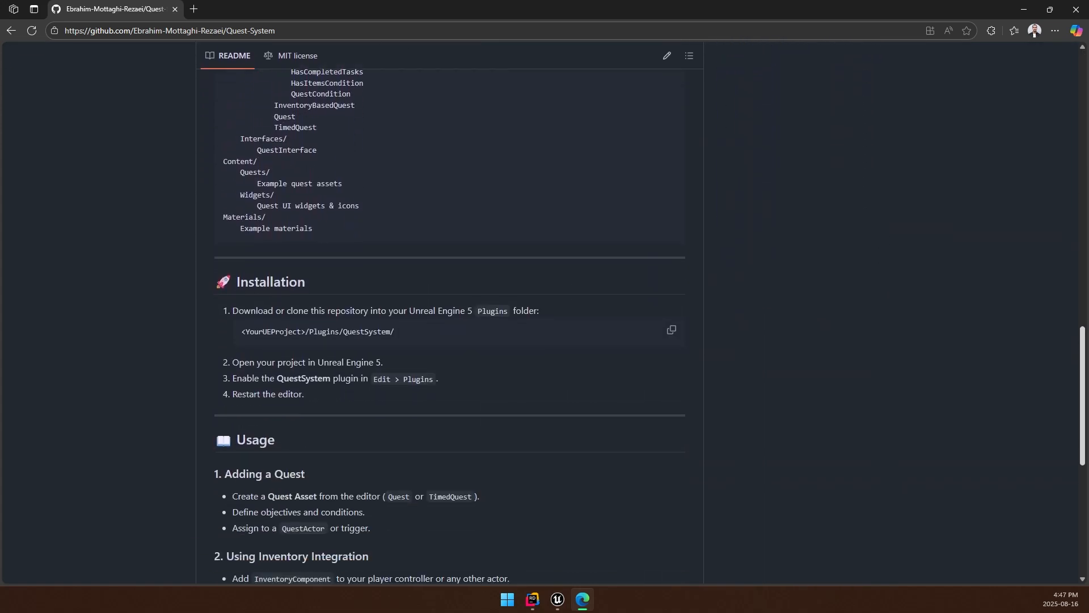
scroll("down", 3)
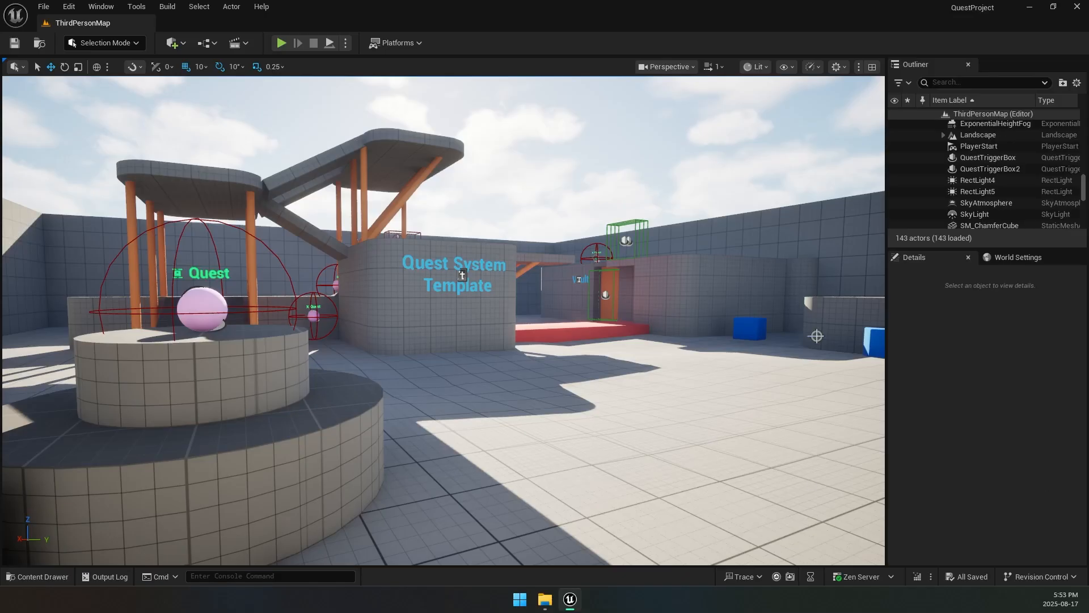
- Inspect BP_PlayerController and the level, then show the QuestSystem plugin's six quest assets
left_click(38, 579)
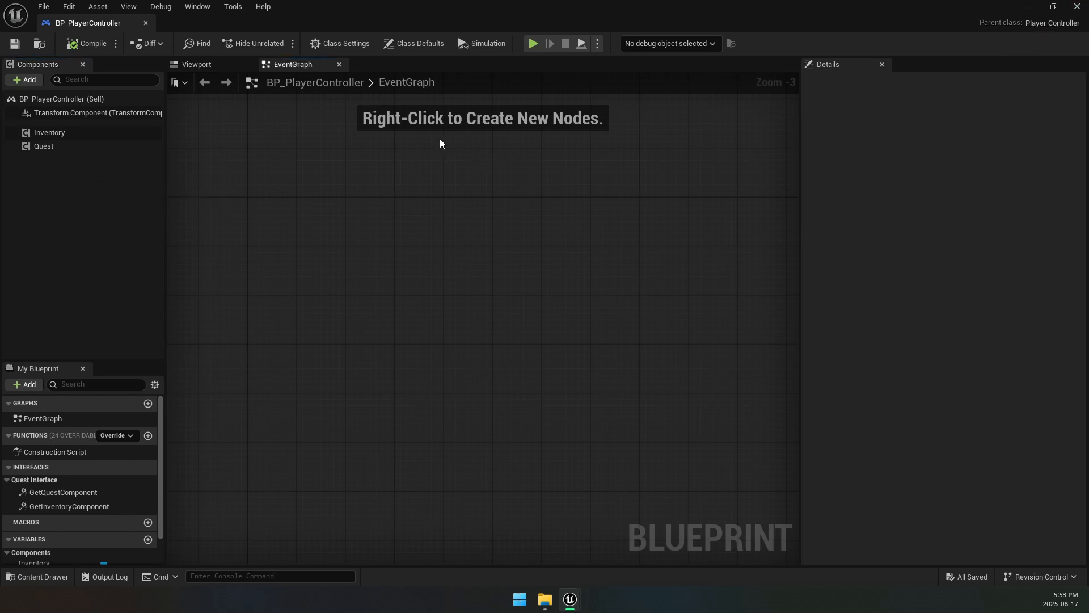
left_click(340, 43)
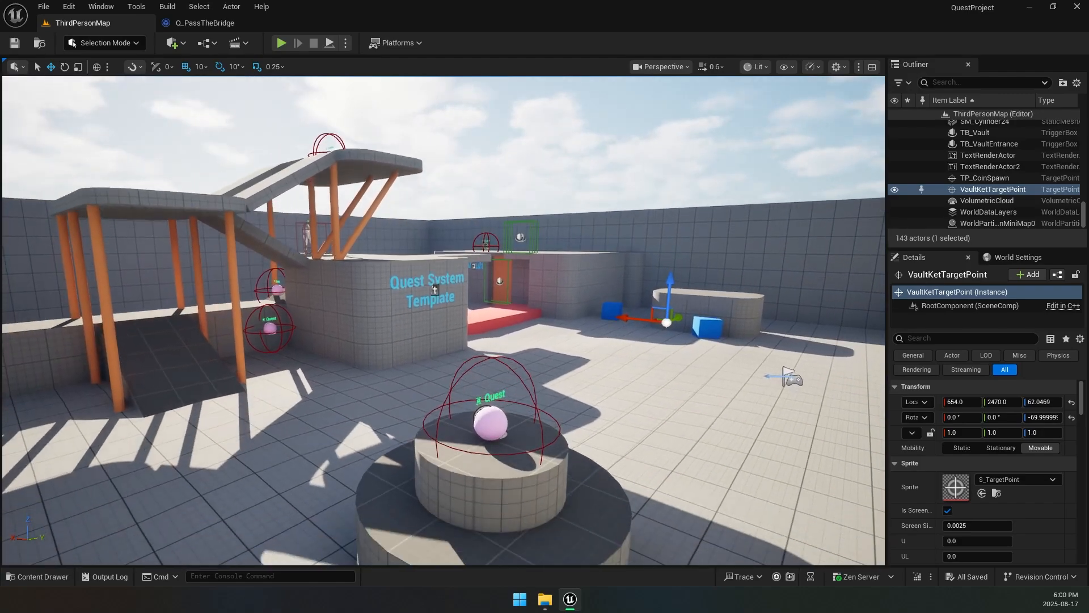
left_click(281, 43)
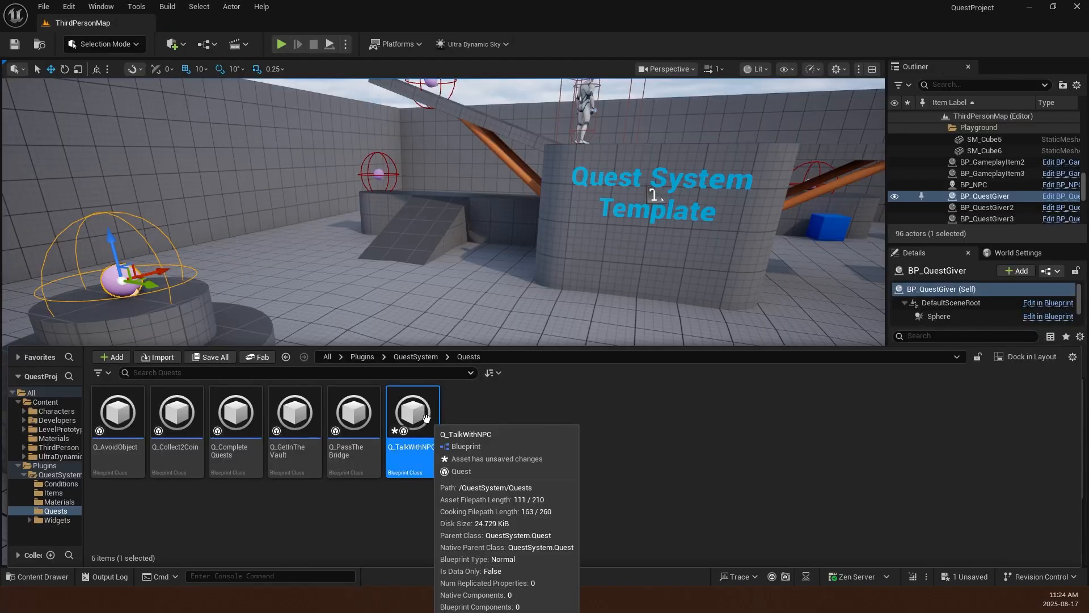
- In Q_TalkWithNPC, wire an Event StatusChanged override to a Switch on EQuestStatus node
double_click(412, 412)
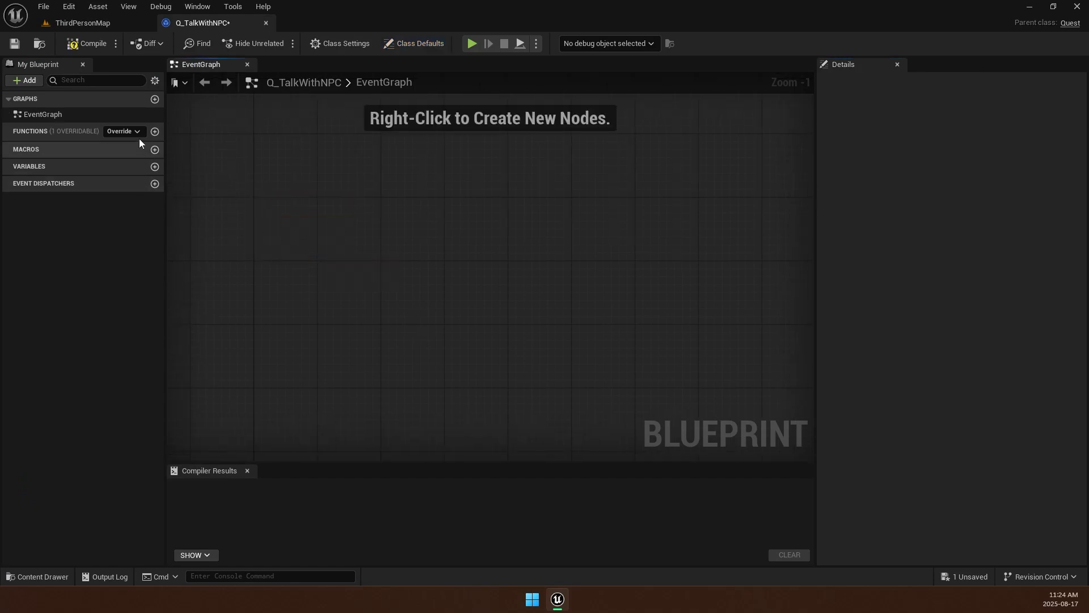
left_click(88, 43)
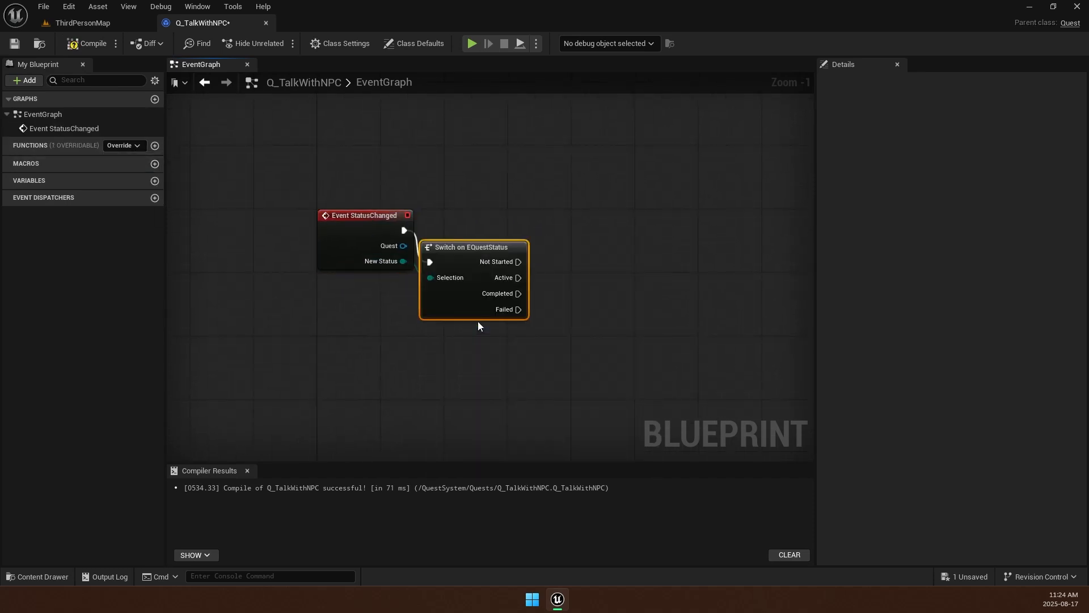
left_click_drag(473, 247, 481, 215)
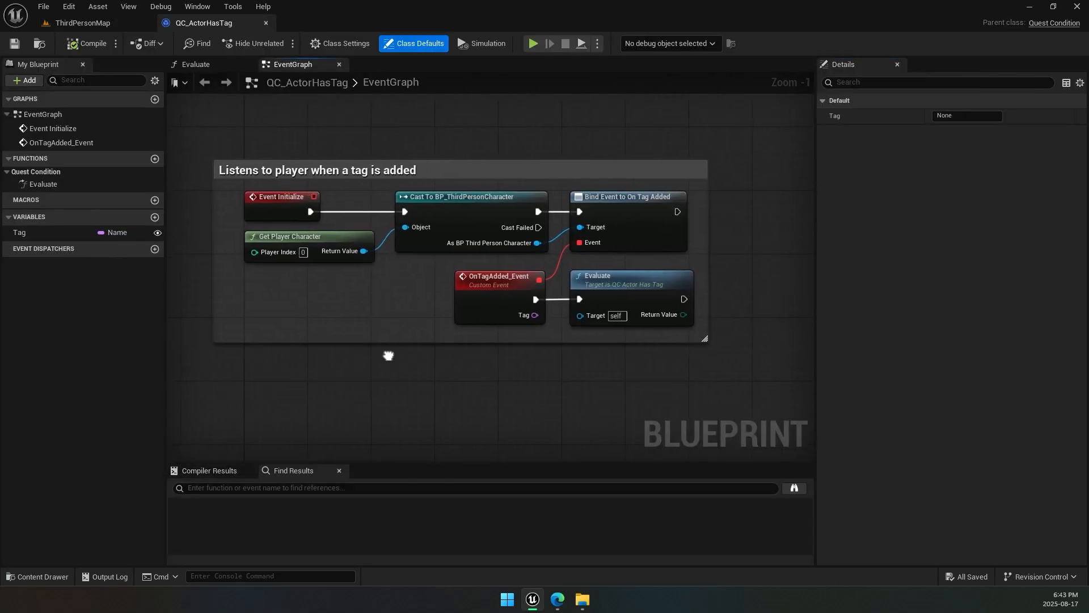
- Pick a condition for Q_Collect2Coin, override Evaluate in QC_CustomCondition and compile it
left_click(81, 23)
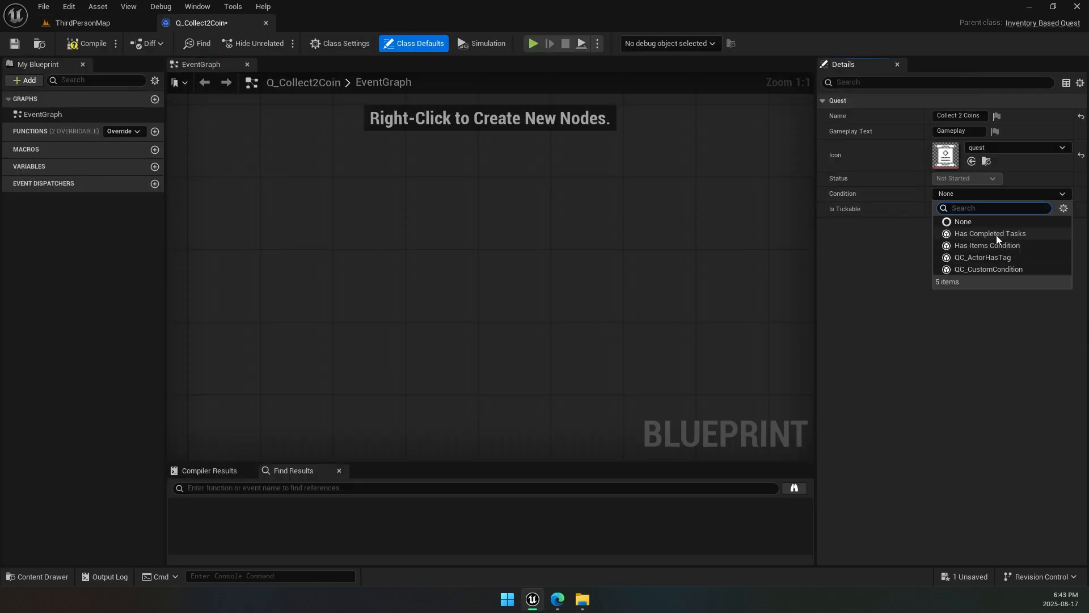
left_click(986, 245)
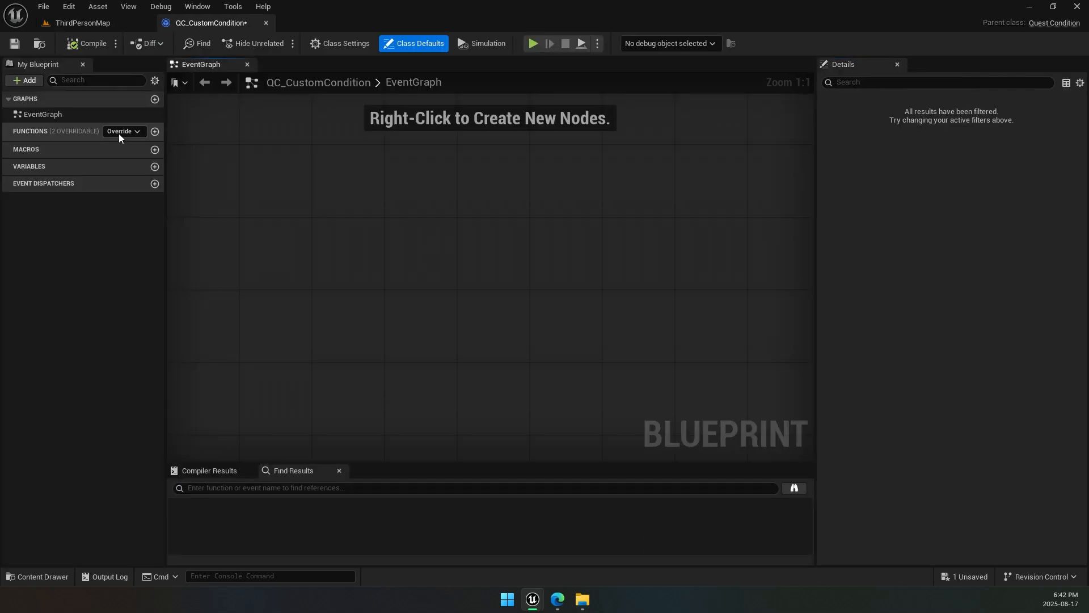
left_click(123, 131)
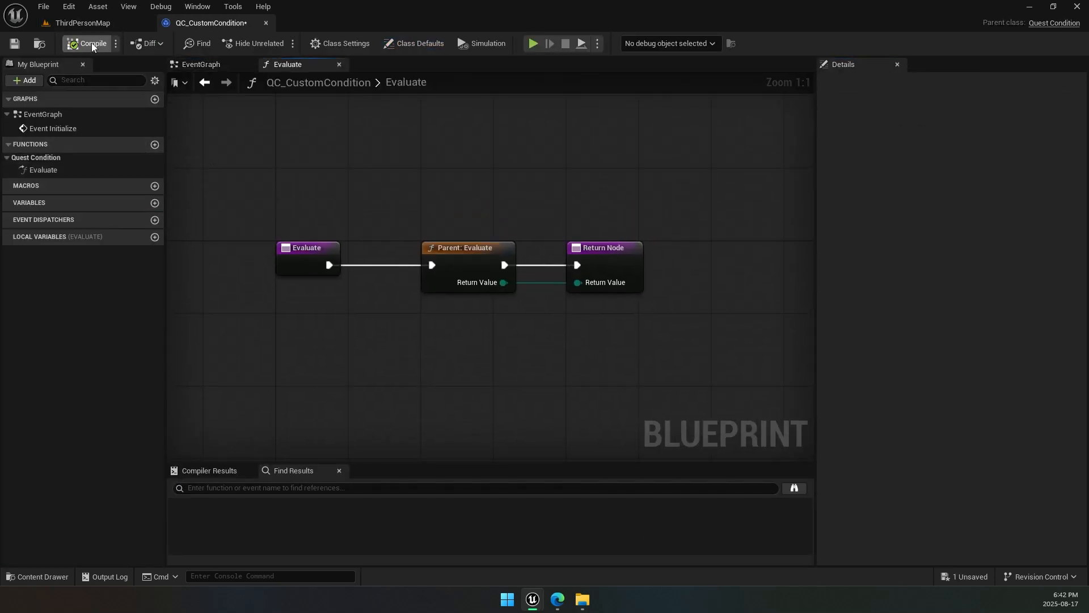
left_click(81, 22)
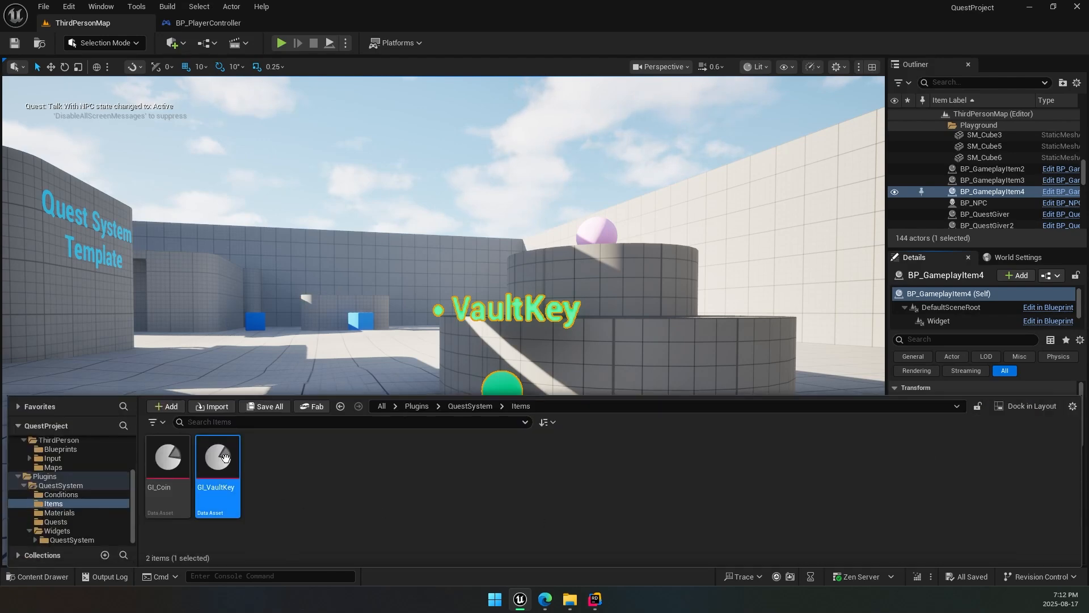
- Inspect the GI_VaultKey item asset, then list the world's blueprints including BP_ThirdPersonGameMode
double_click(217, 457)
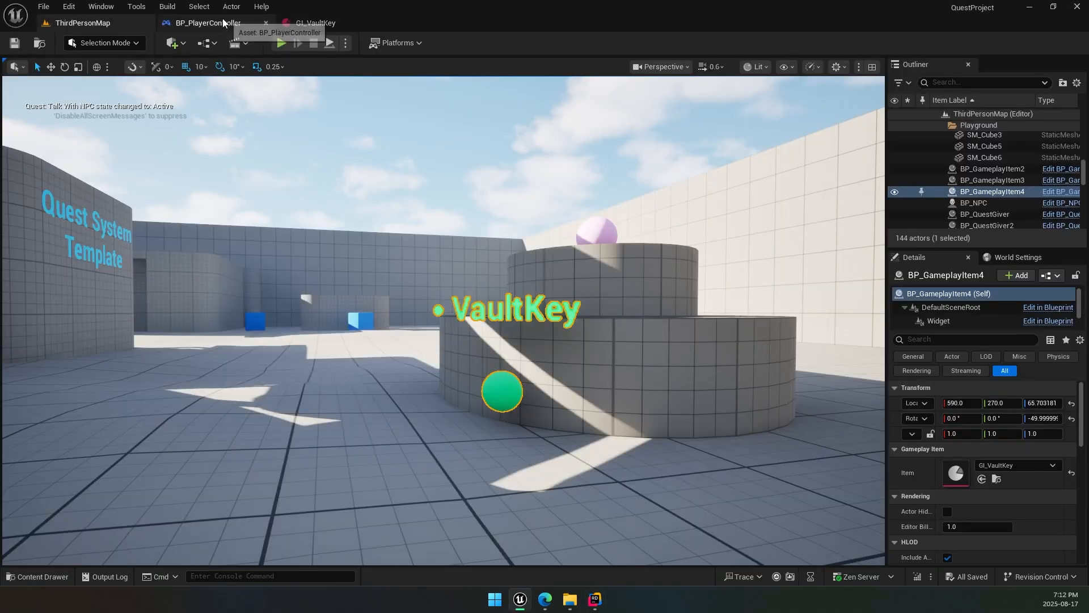
left_click(38, 576)
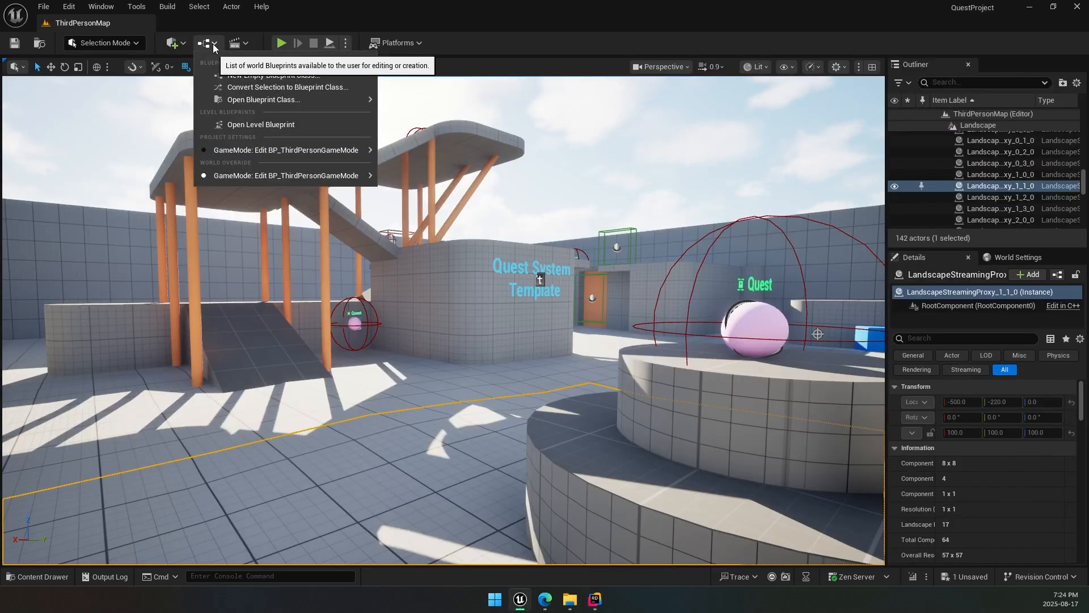
- Review the level blueprint's BeginPlay and set the QuestTriggerBox's Quest field to Q_PassTheBridge
left_click(261, 125)
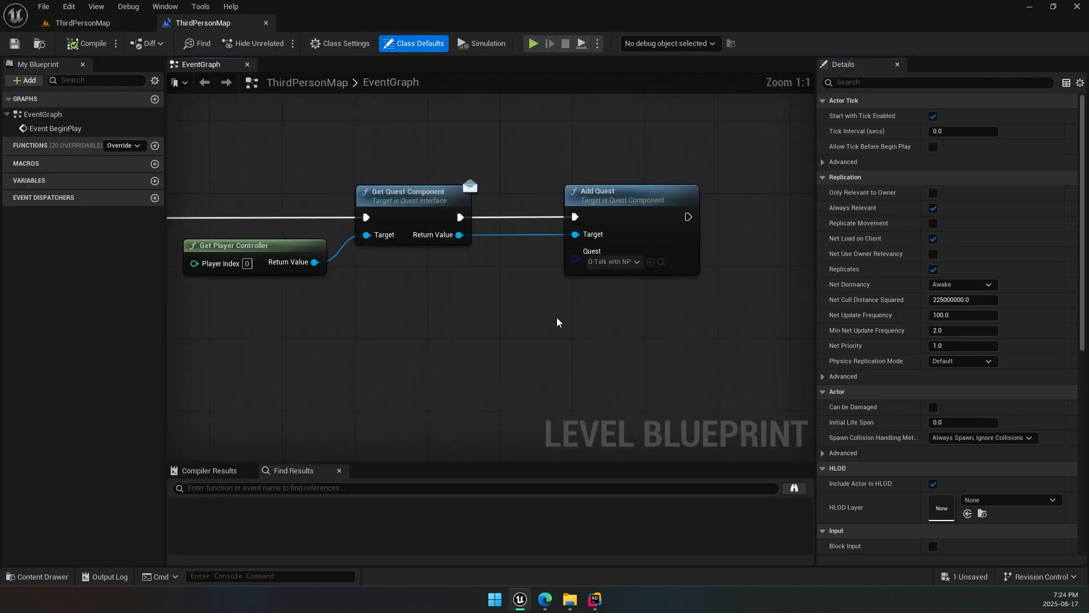
left_click(612, 262)
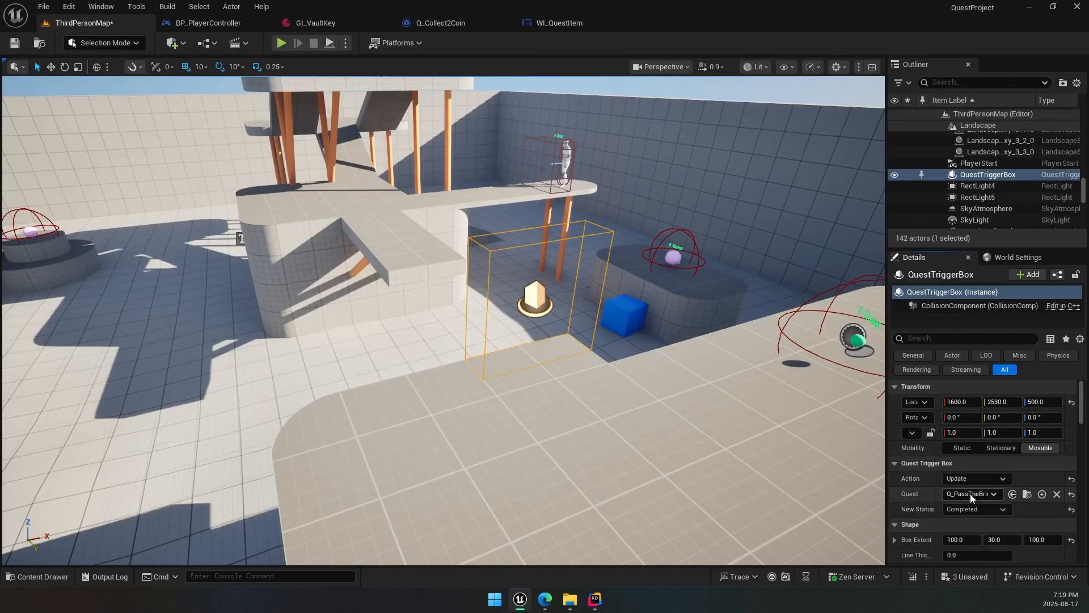
left_click(990, 493)
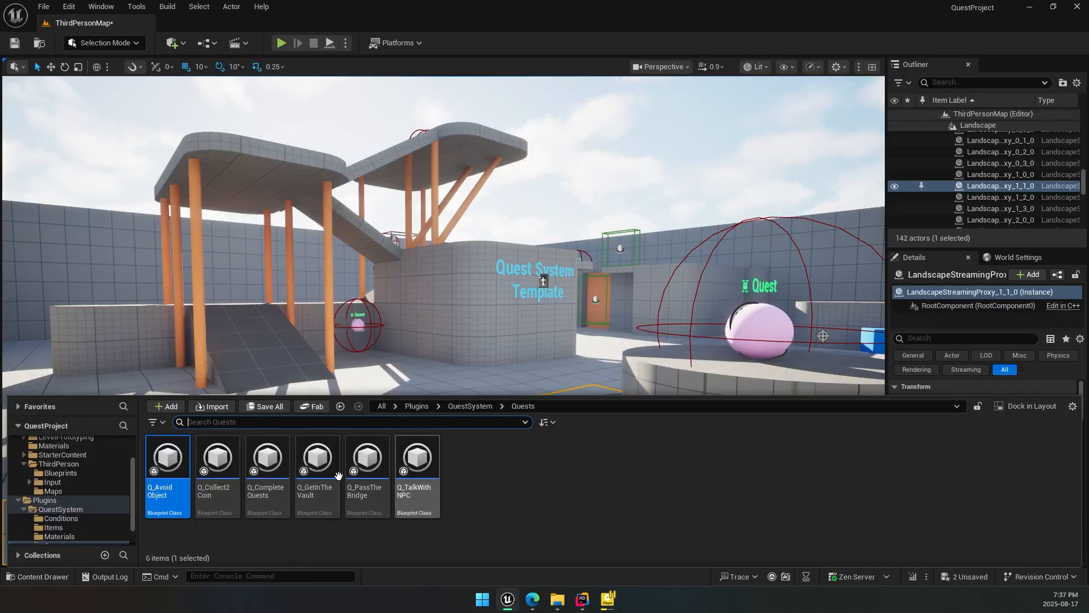
- Give Q_AvoidObject's graph comment font size 22 and a translucent dark grey colour
double_click(167, 458)
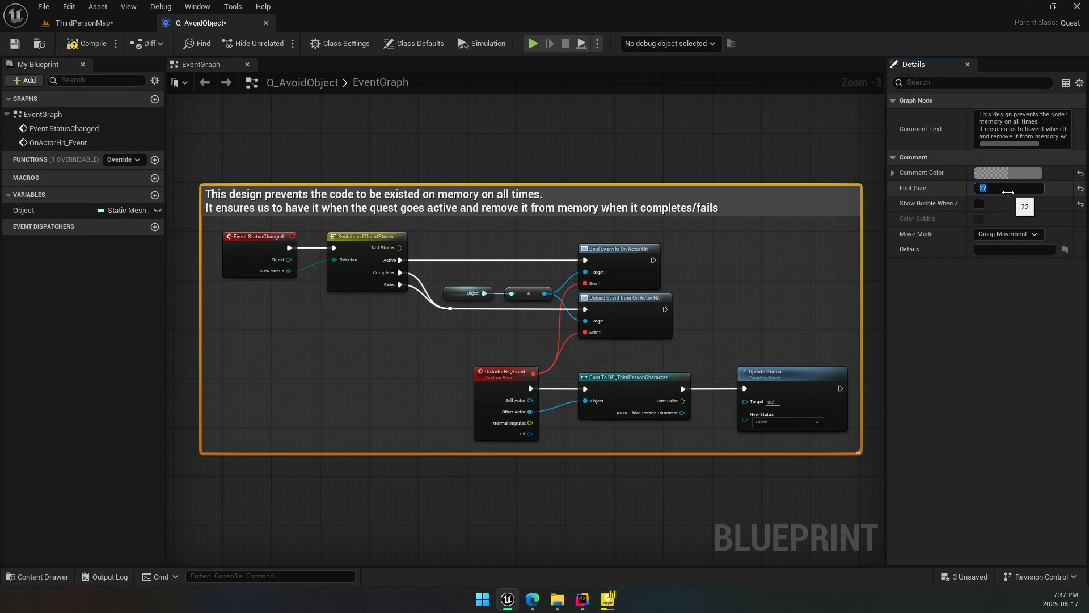
left_click(1008, 173)
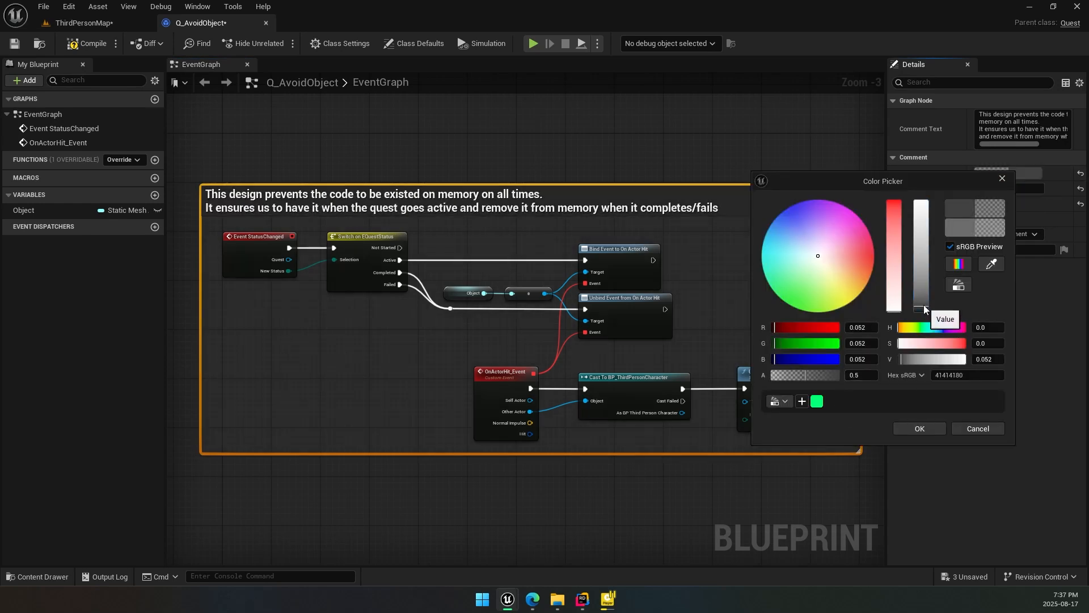
left_click(533, 43)
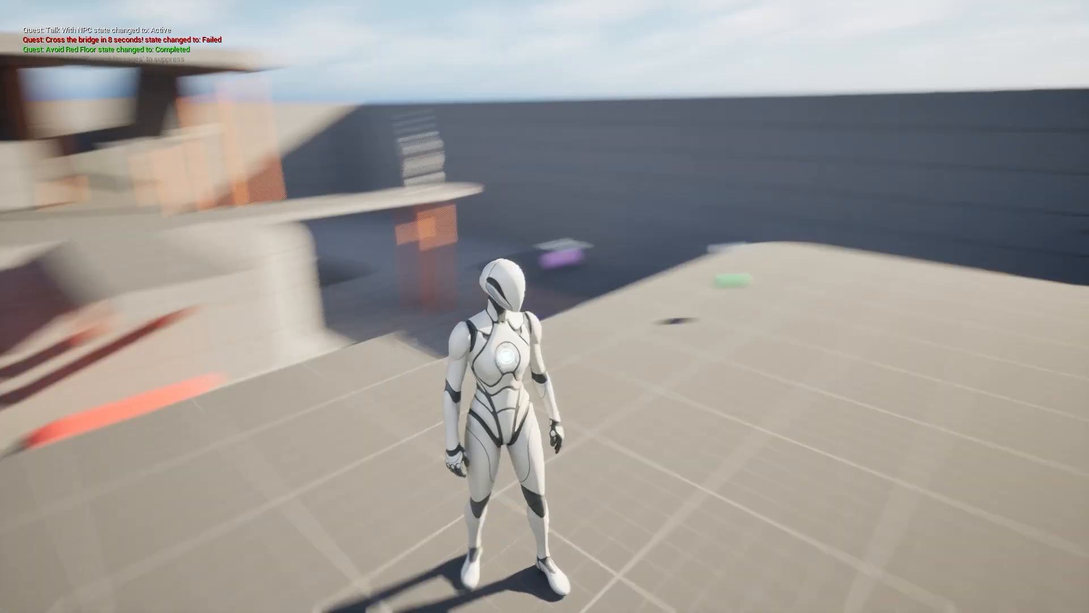
- Run the character across the level toward the bridge with the red-floor quest completed
key("w")
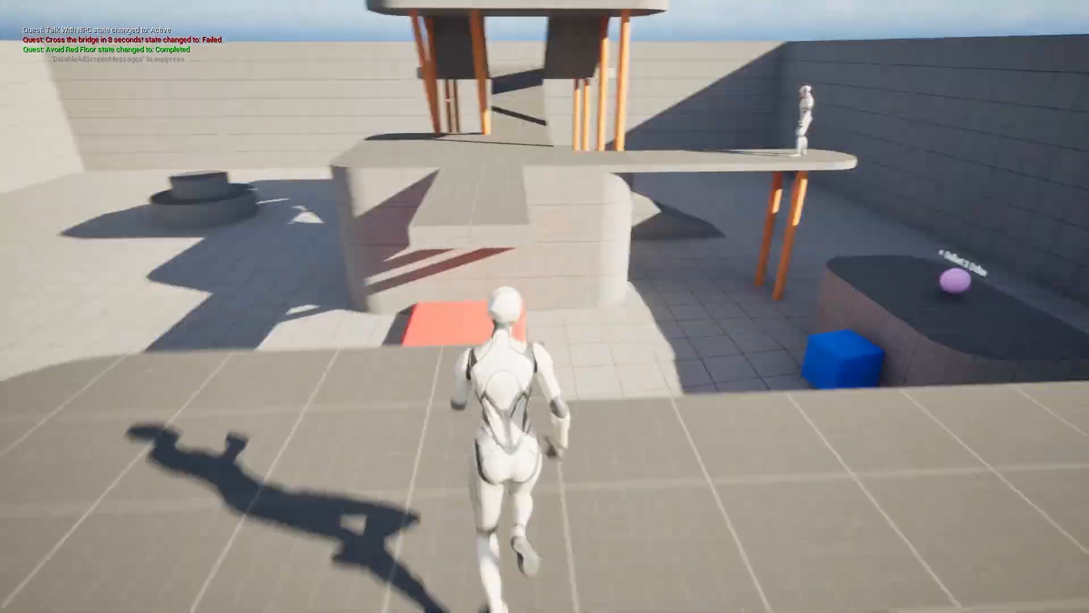
key("w")
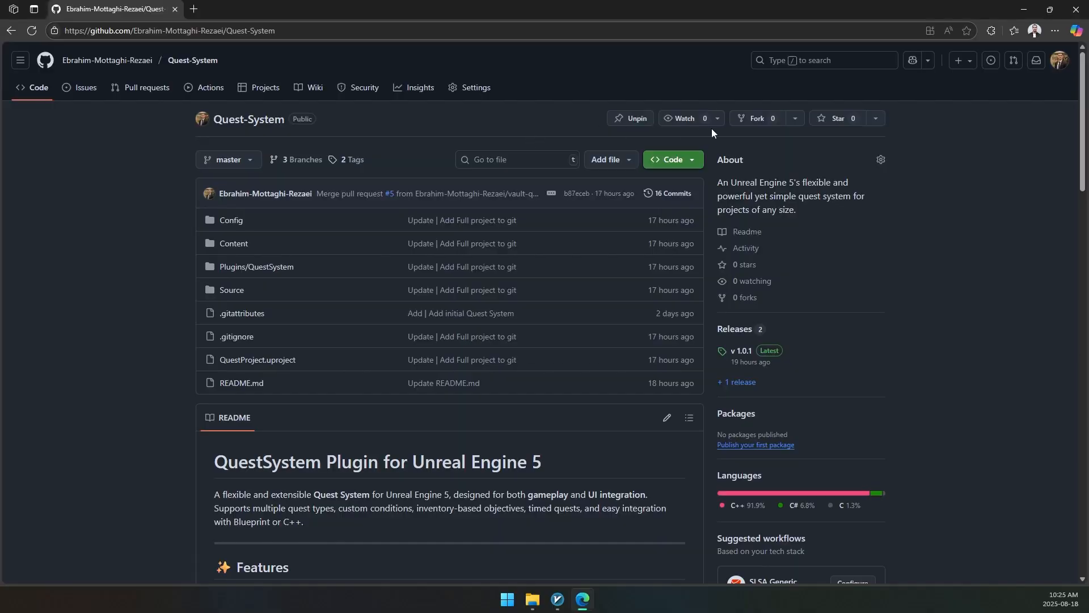
- Download the repository as Quest-System-master.zip via Code > Download ZIP and star it
left_click(670, 160)
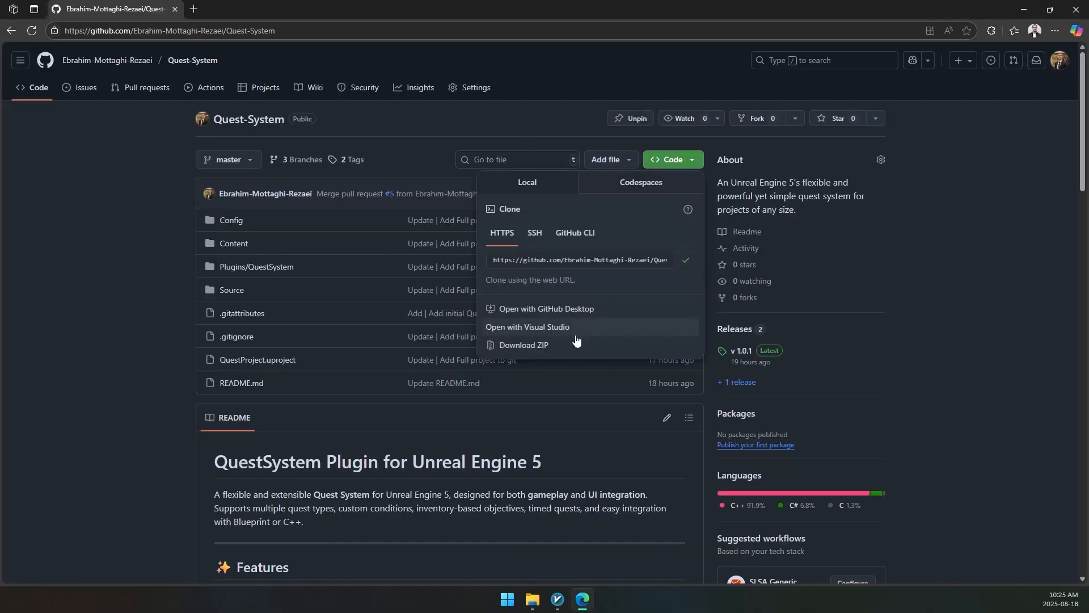
left_click(524, 349)
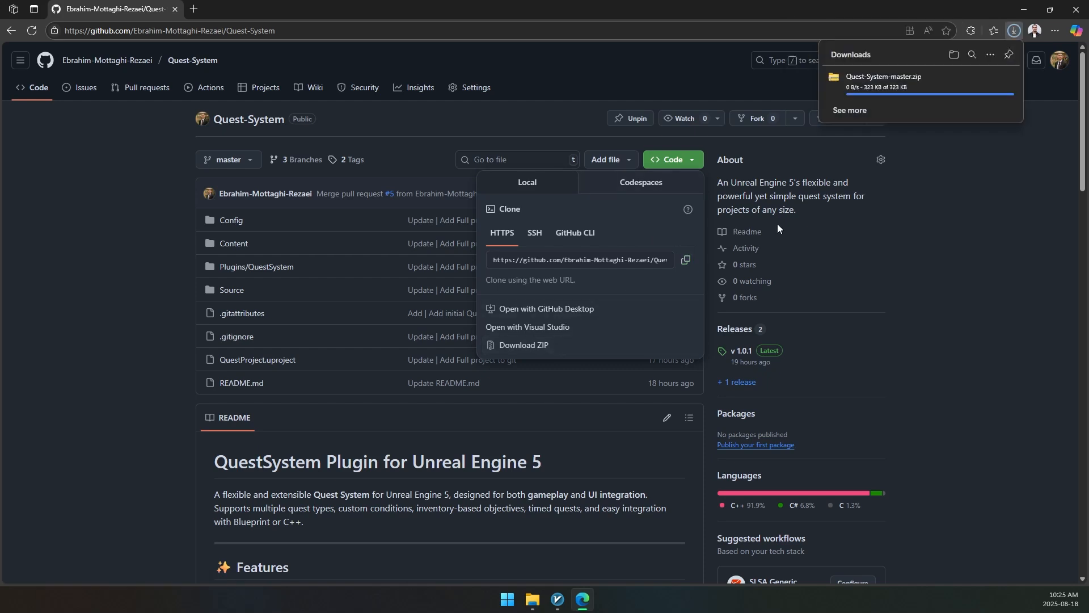
left_click(829, 118)
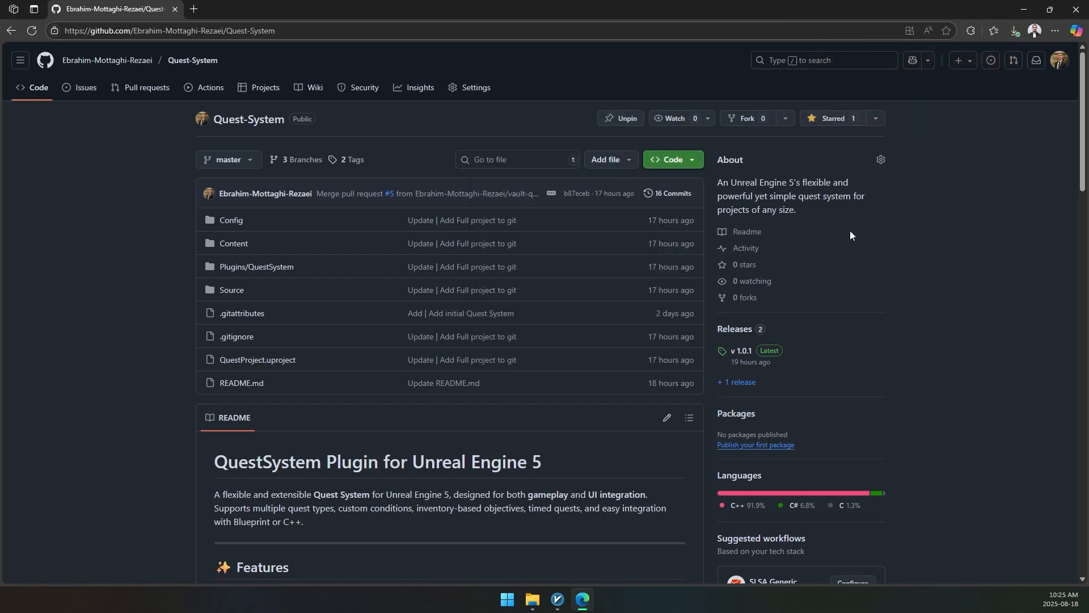
left_click(581, 598)
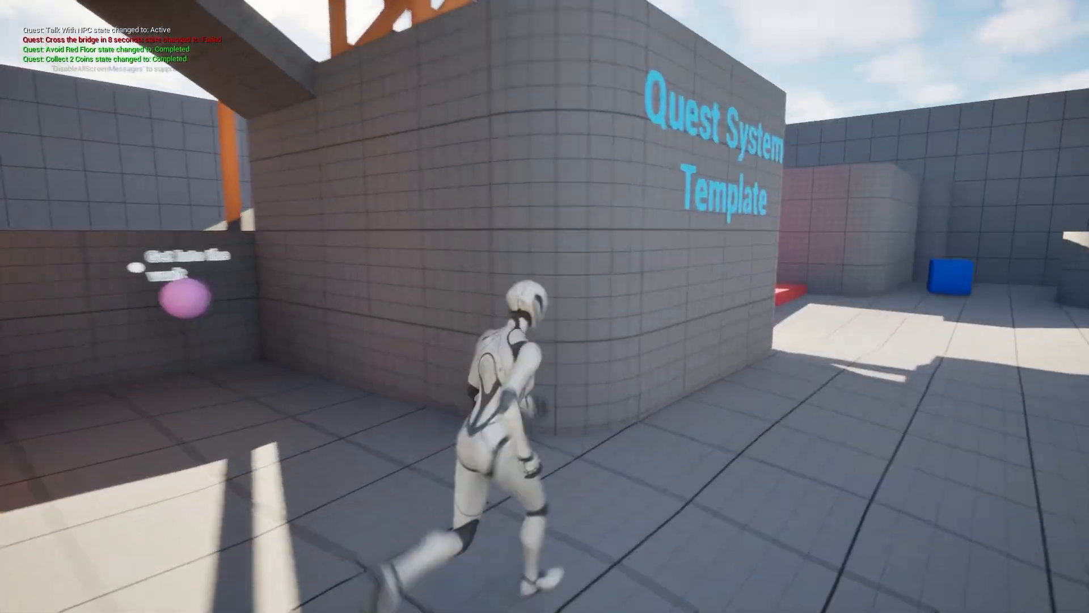